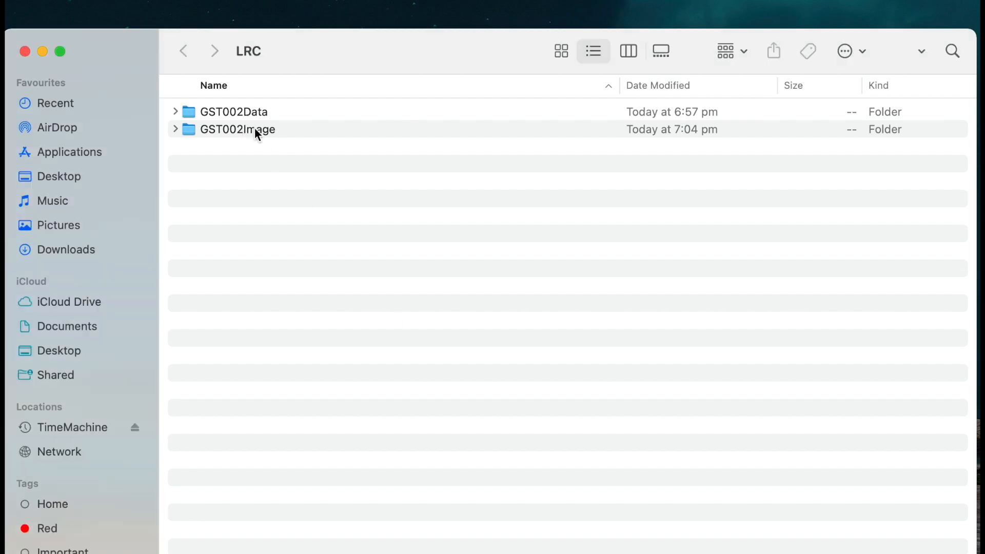
# Browse GST002Image to see cp1.jpg, then GST002Data to see its metadata file, in the LRC folder
pyautogui.click(239, 129)
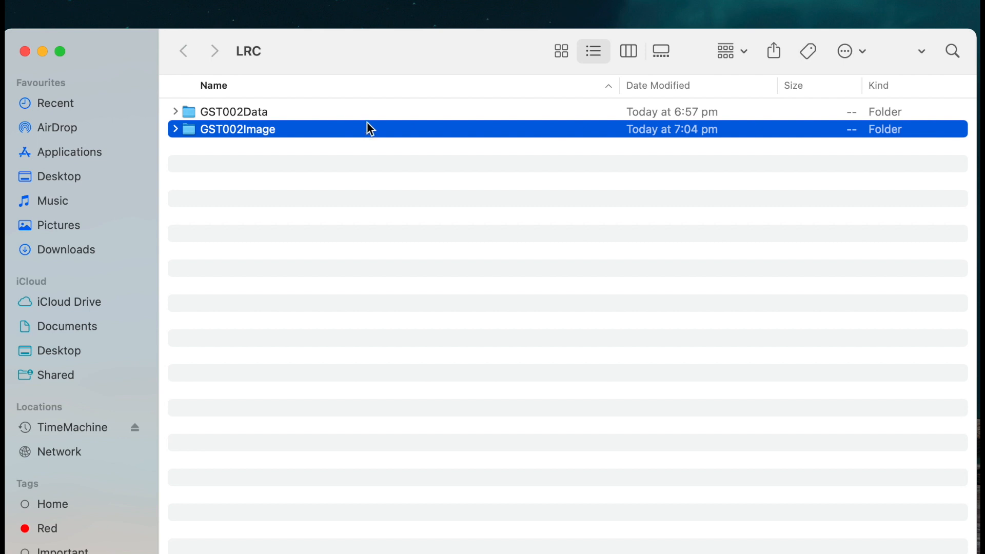
pyautogui.click(233, 112)
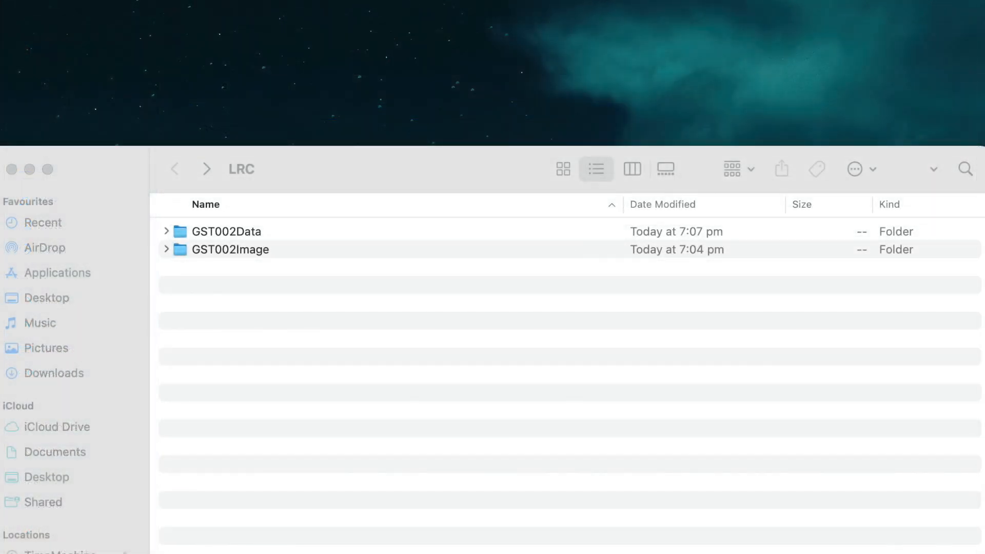
pyautogui.doubleClick(230, 249)
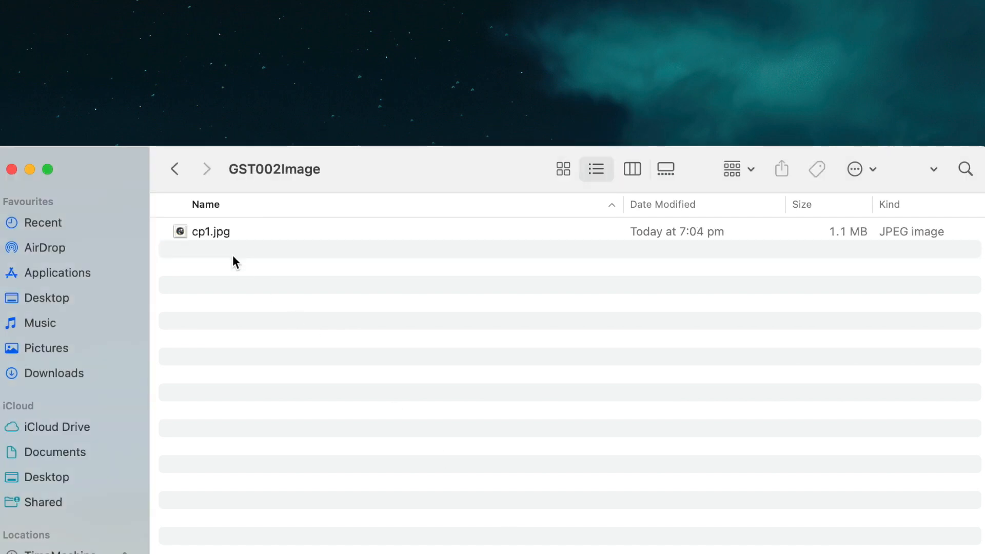
pyautogui.click(175, 169)
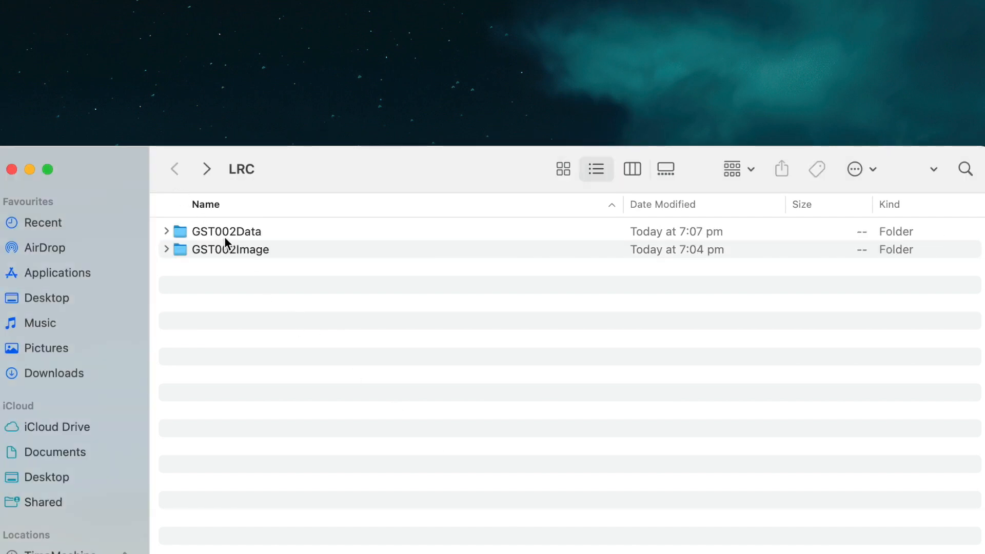
pyautogui.doubleClick(228, 231)
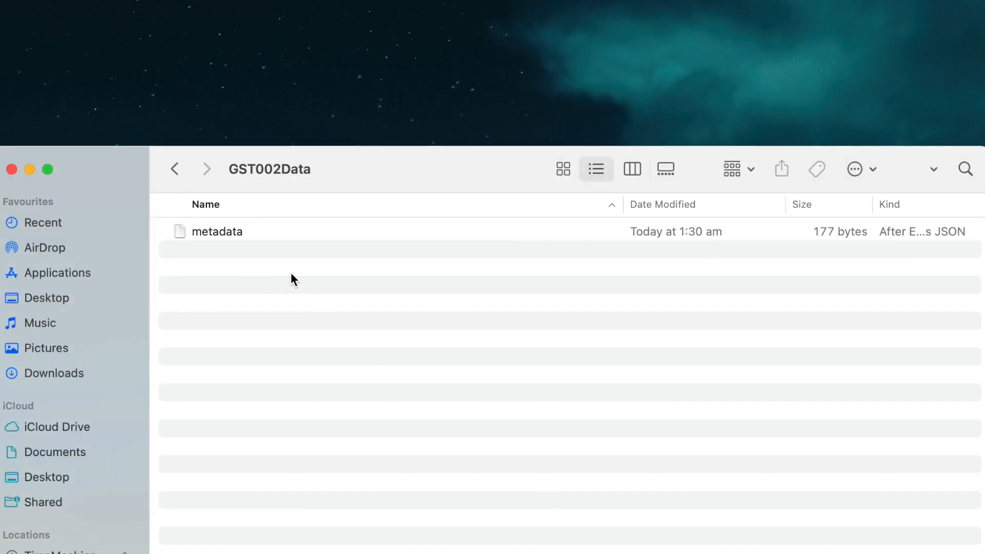
pyautogui.click(174, 168)
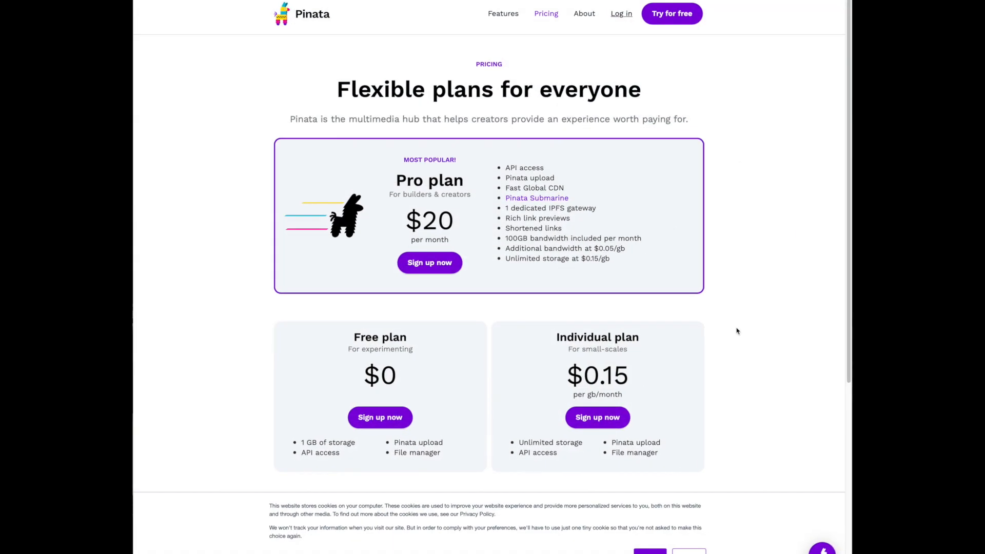
# Scroll the Pinata pricing page down to the Free and Individual plan cards
pyautogui.scroll(-3)
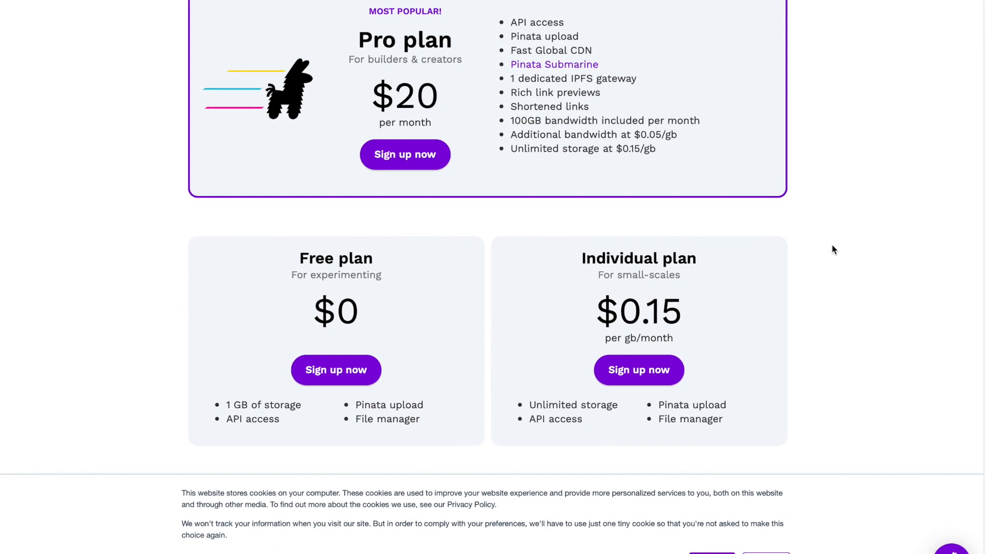
pyautogui.scroll(-3)
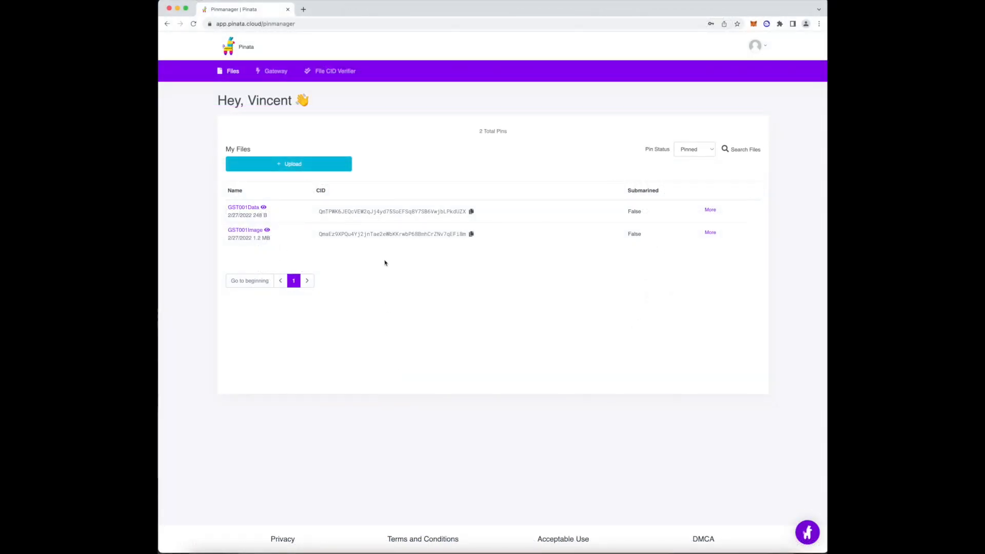
# Upload the GST002Image folder from LRC to Pinata, completing its name with '002', and pin it to IPFS
pyautogui.click(288, 163)
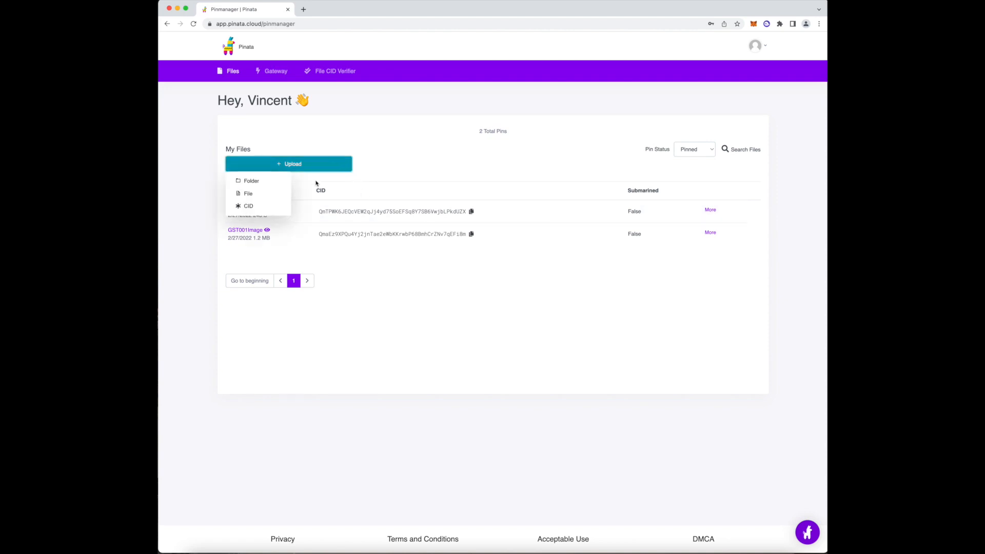
pyautogui.click(250, 181)
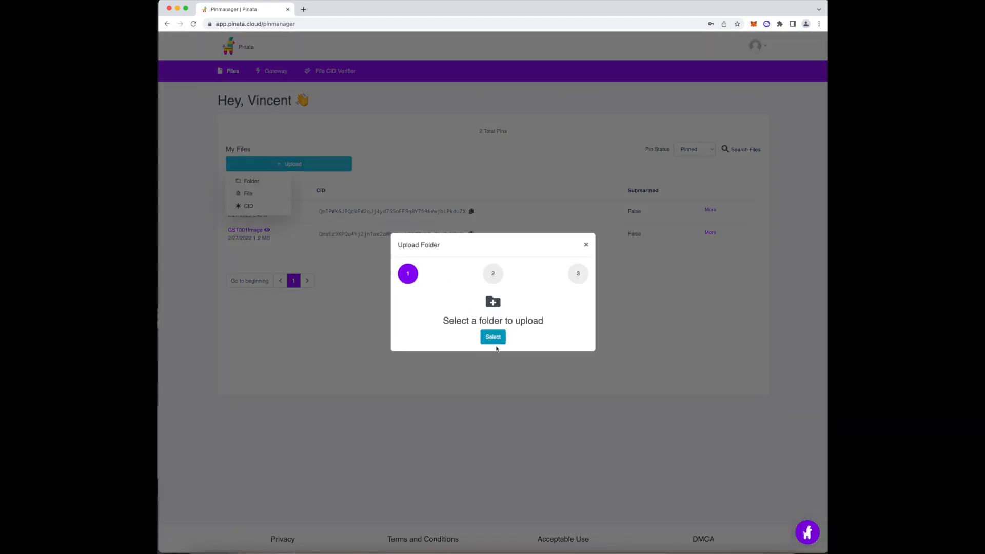
pyautogui.click(492, 337)
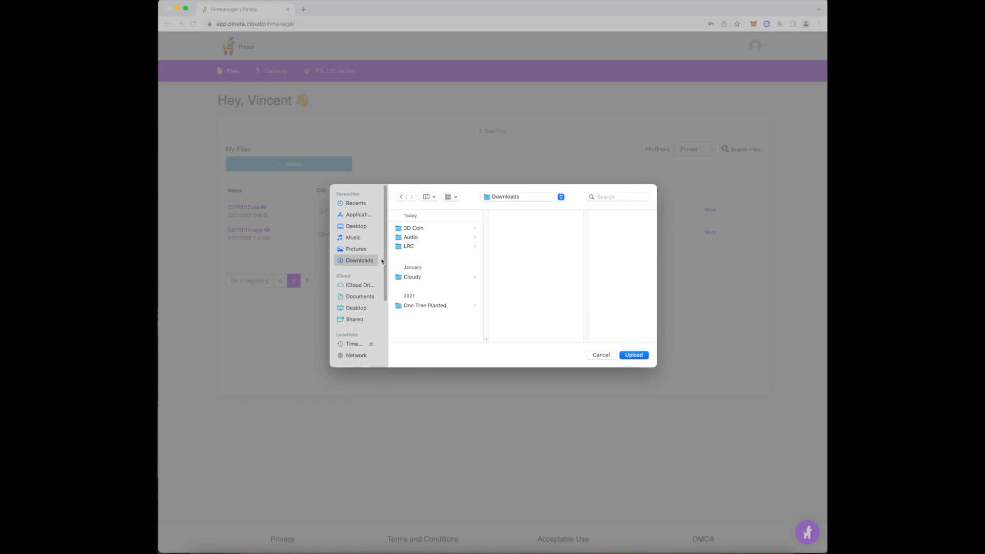
pyautogui.click(488, 237)
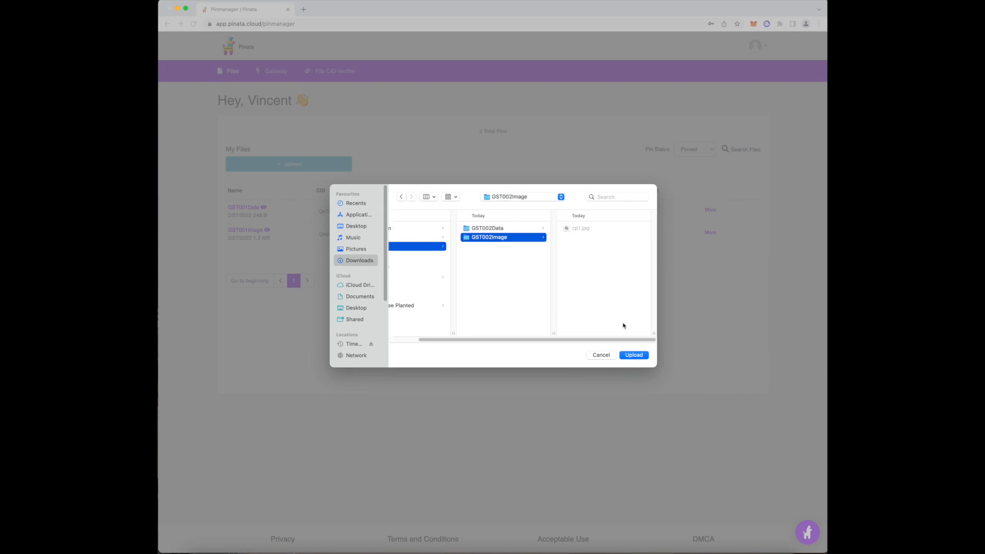
pyautogui.click(633, 355)
pyautogui.write('GST')
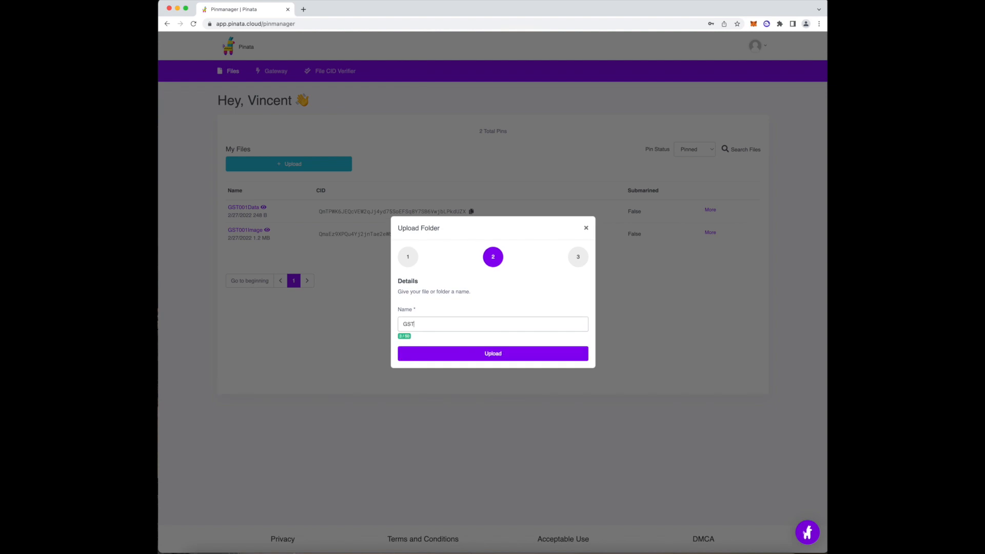
pyautogui.write('002')
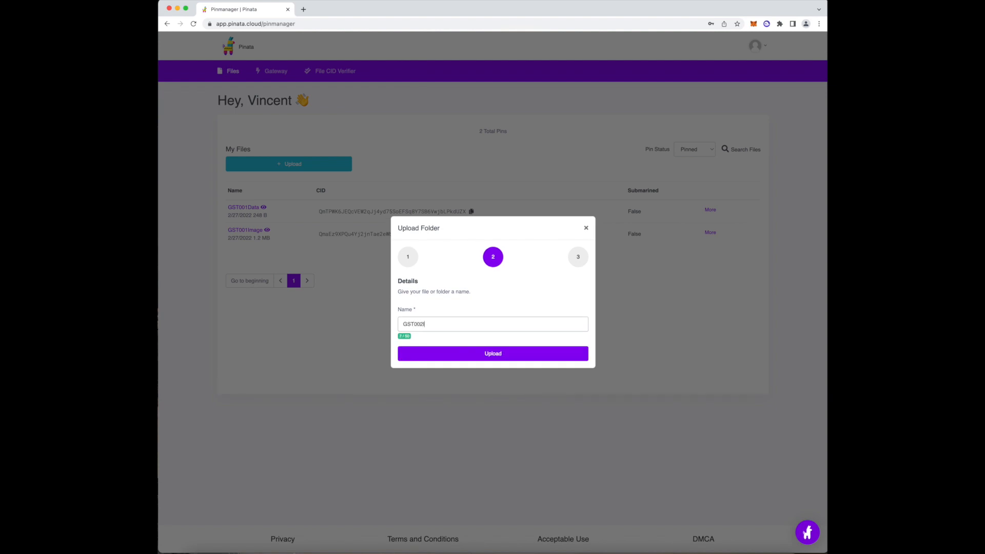
pyautogui.click(492, 352)
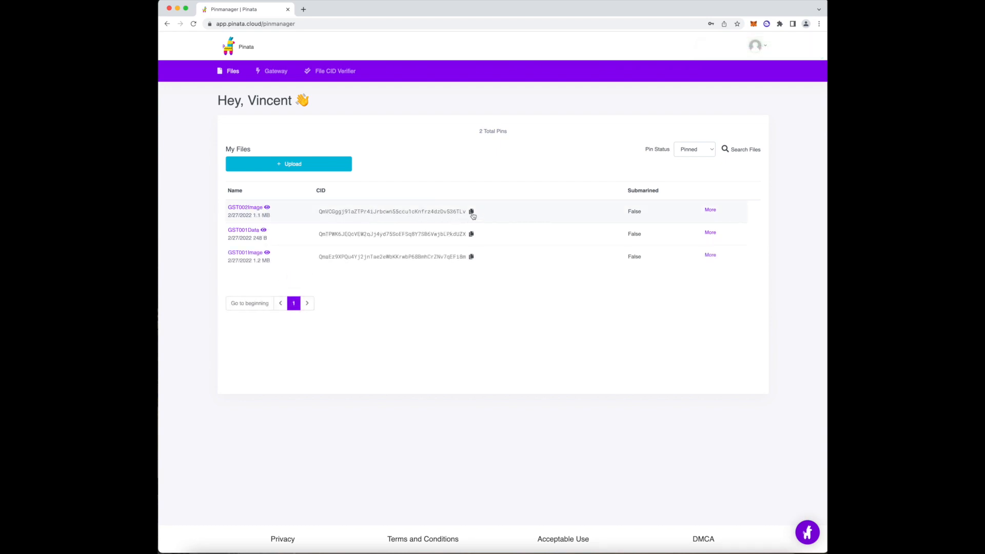
# Copy the GST002Image CID and start a new TextEdit document for the token metadata
pyautogui.click(288, 164)
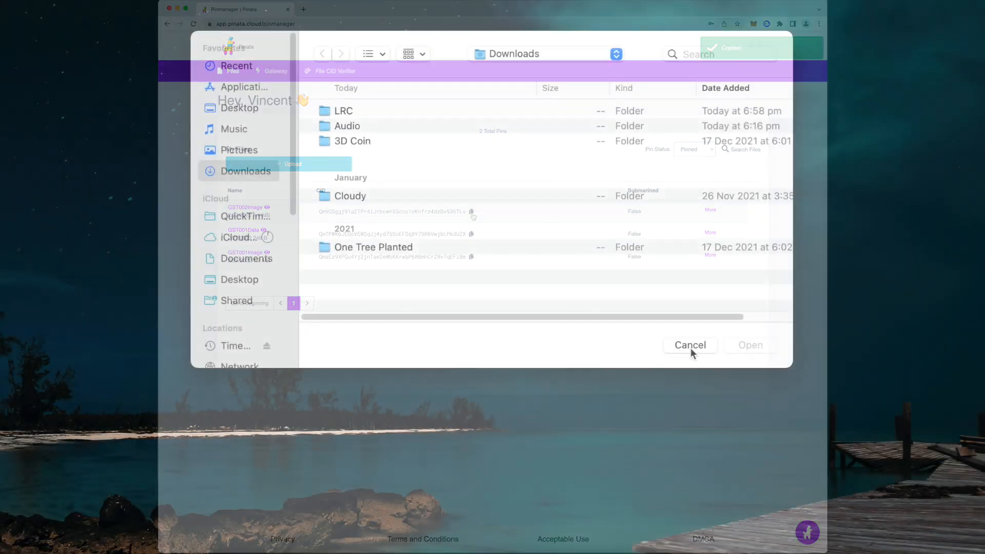
pyautogui.doubleClick(343, 111)
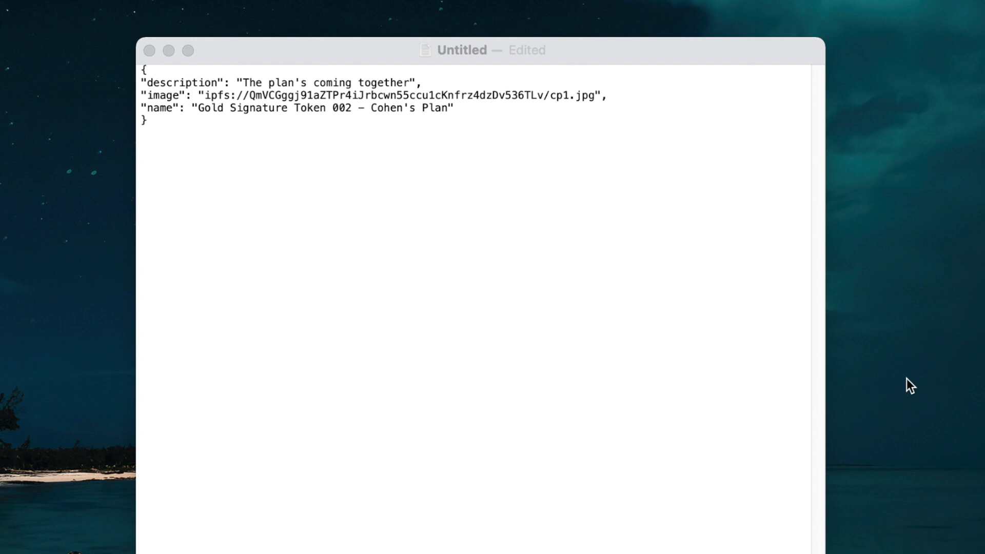
pyautogui.moveTo(322, 113)
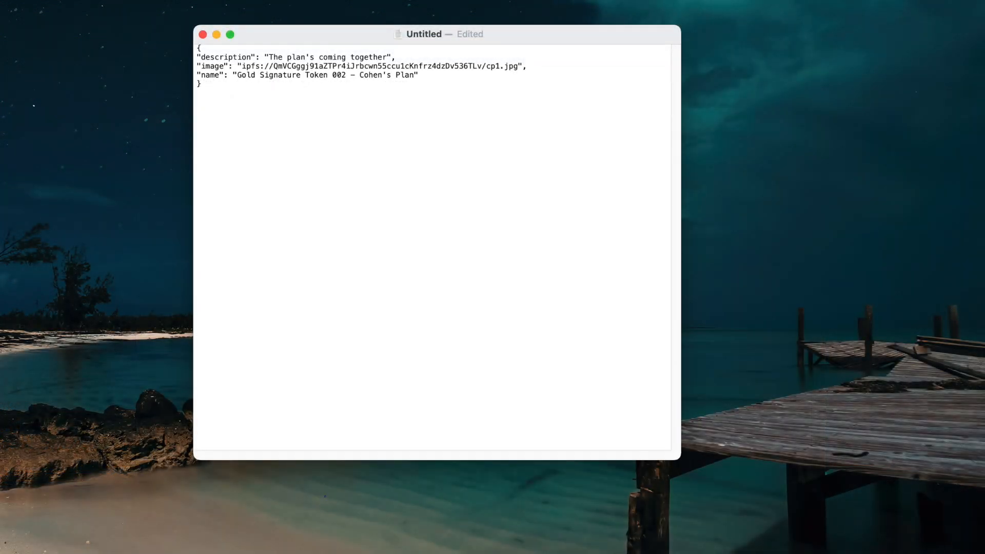
# Save the document as metadata.json in the GST002Data folder, keeping the .json extension
pyautogui.press('cmd+s')
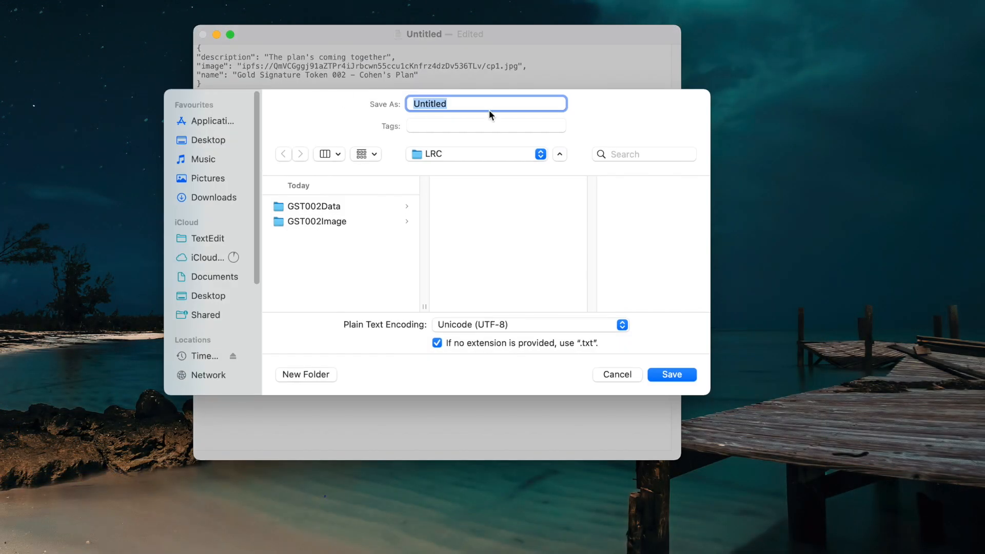
pyautogui.write('metadat')
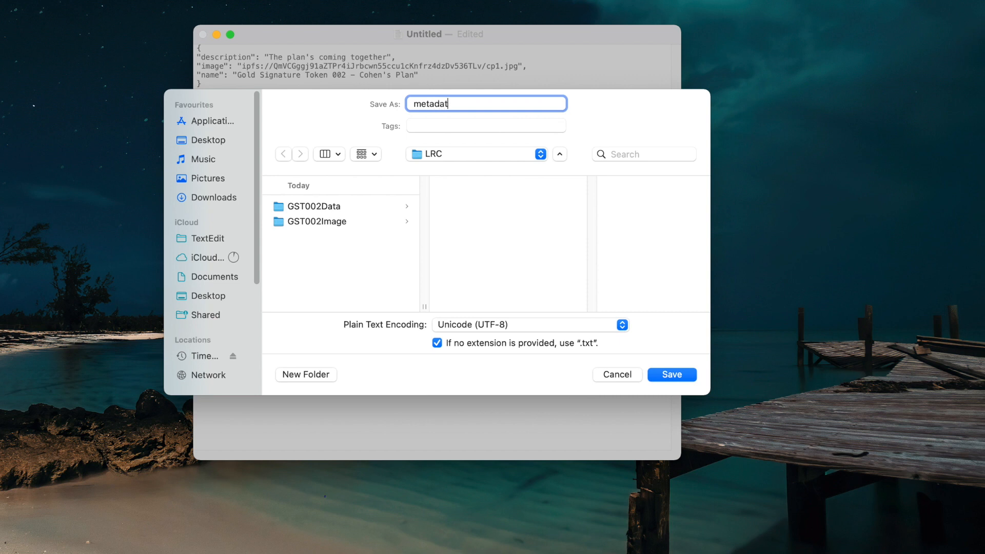
pyautogui.write('a.json')
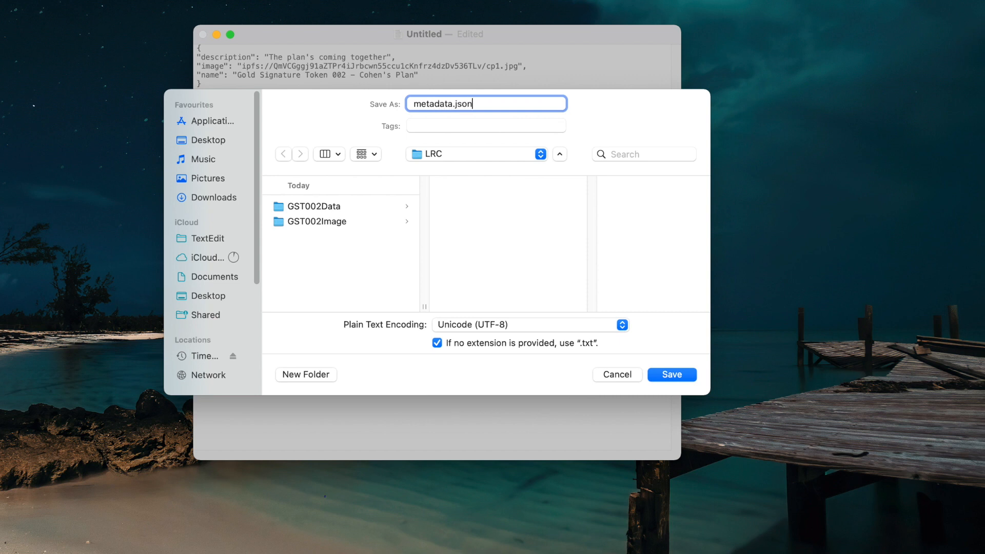
pyautogui.click(314, 207)
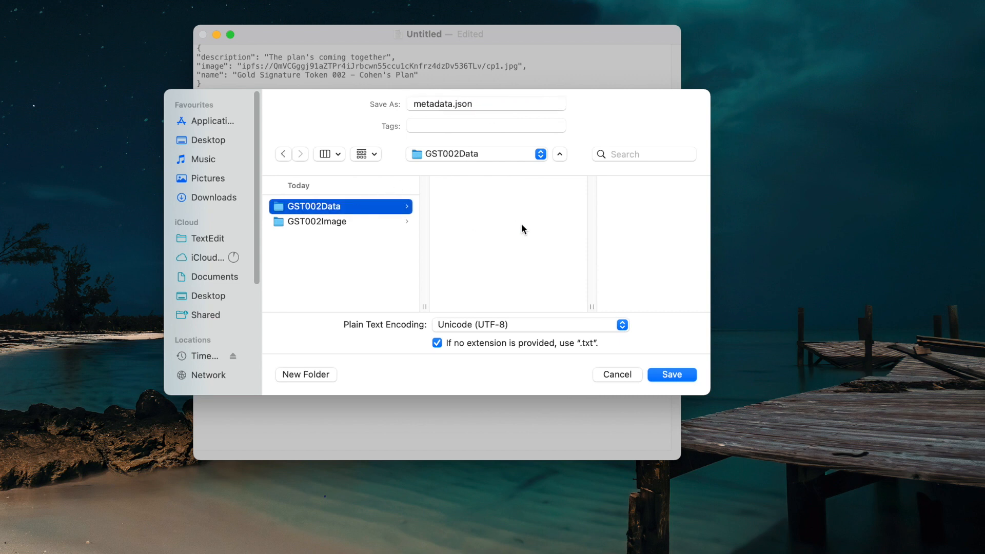
pyautogui.moveTo(588, 283)
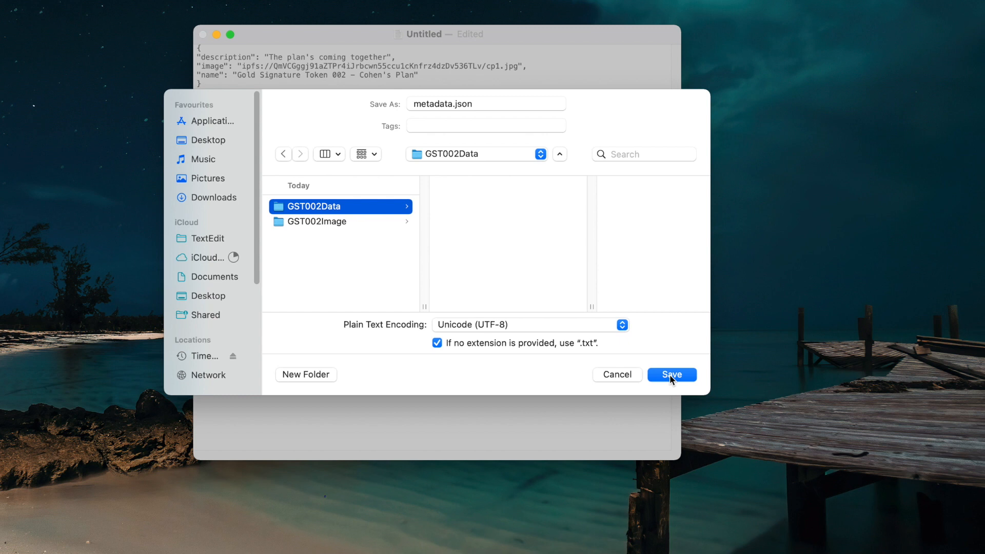
pyautogui.click(671, 375)
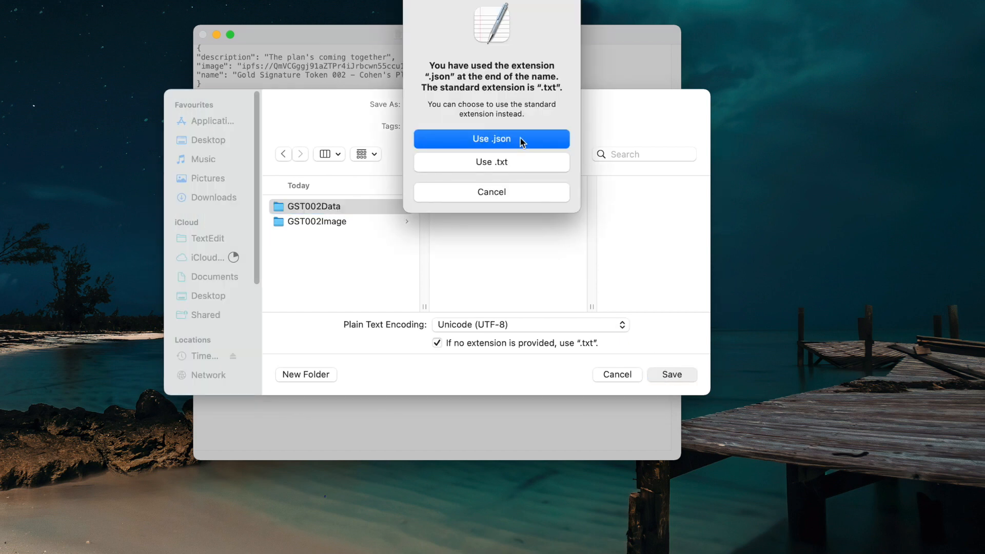
pyautogui.click(491, 139)
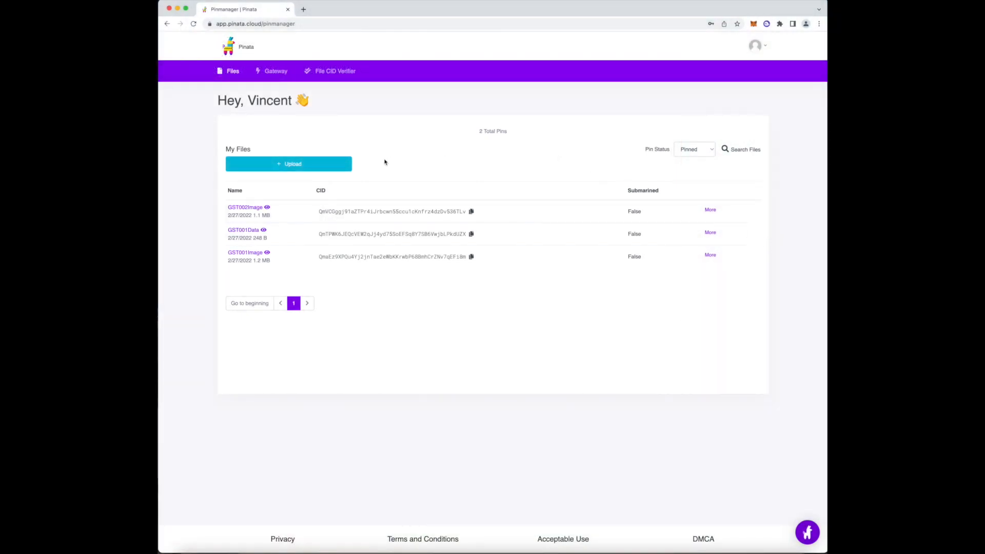
# Select the GST002Data folder from Downloads > LRC for a Pinata folder upload
pyautogui.click(288, 165)
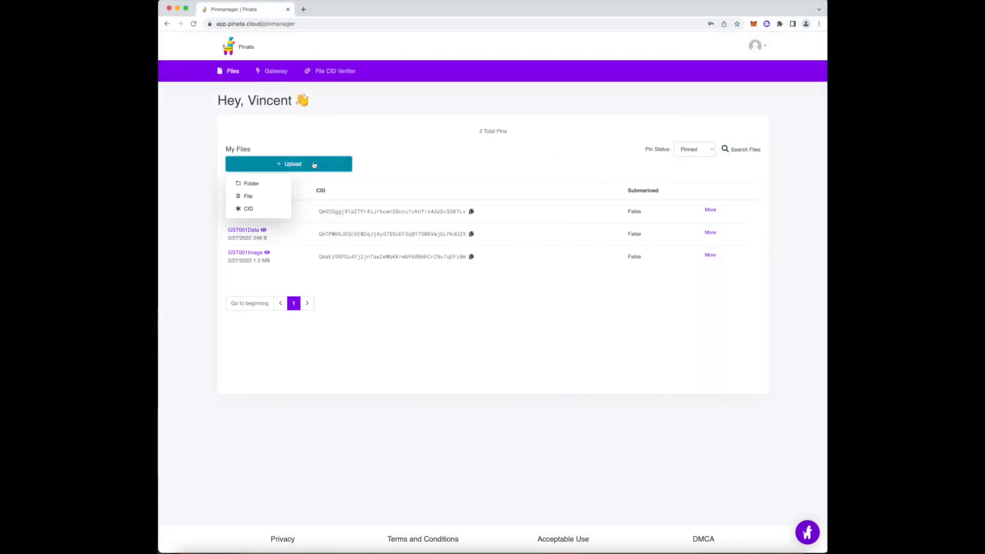
pyautogui.click(251, 182)
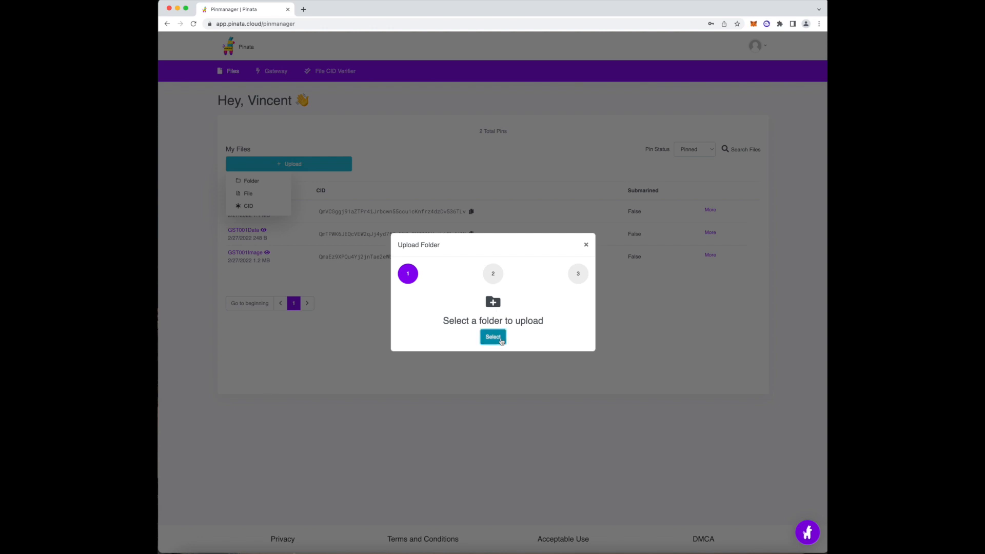
pyautogui.click(492, 337)
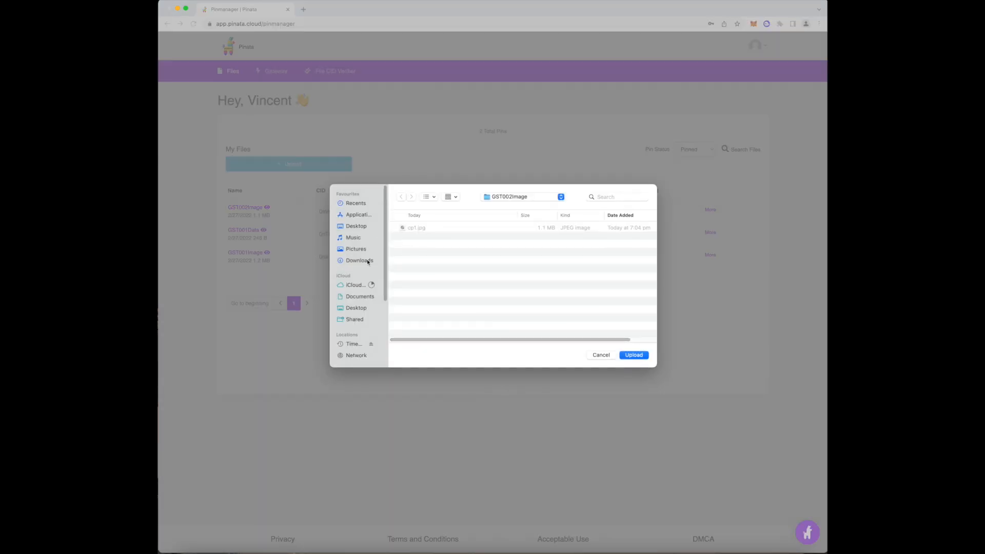
pyautogui.click(359, 259)
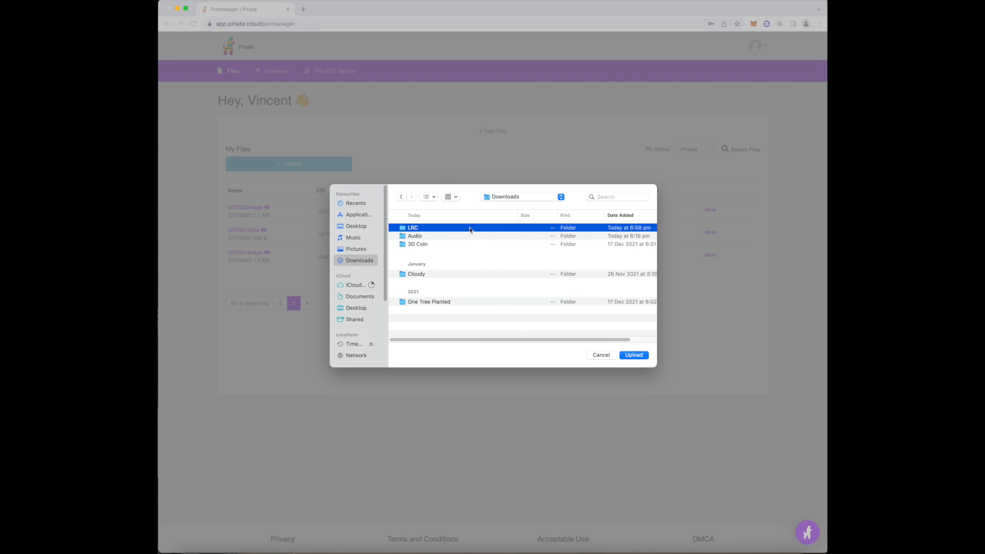
pyautogui.doubleClick(412, 228)
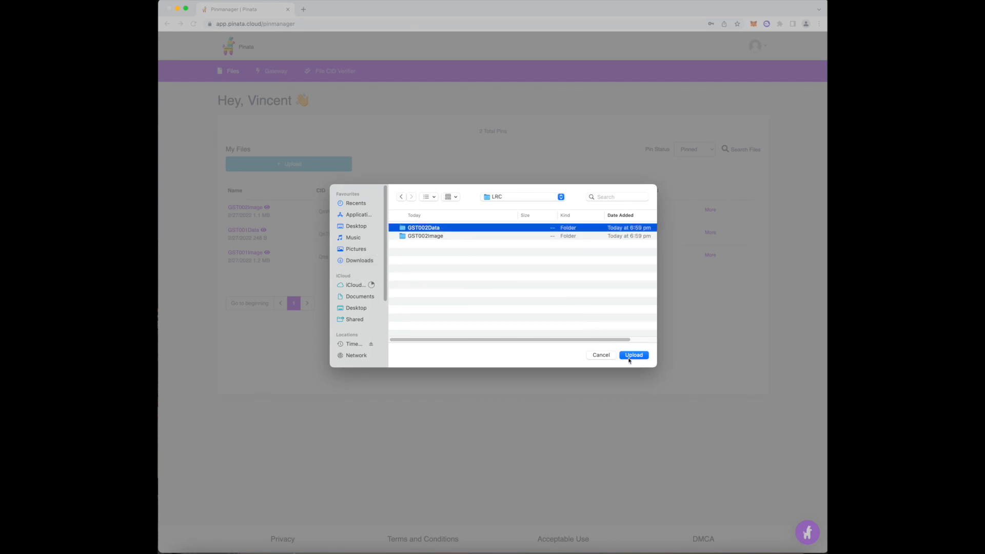
pyautogui.click(633, 355)
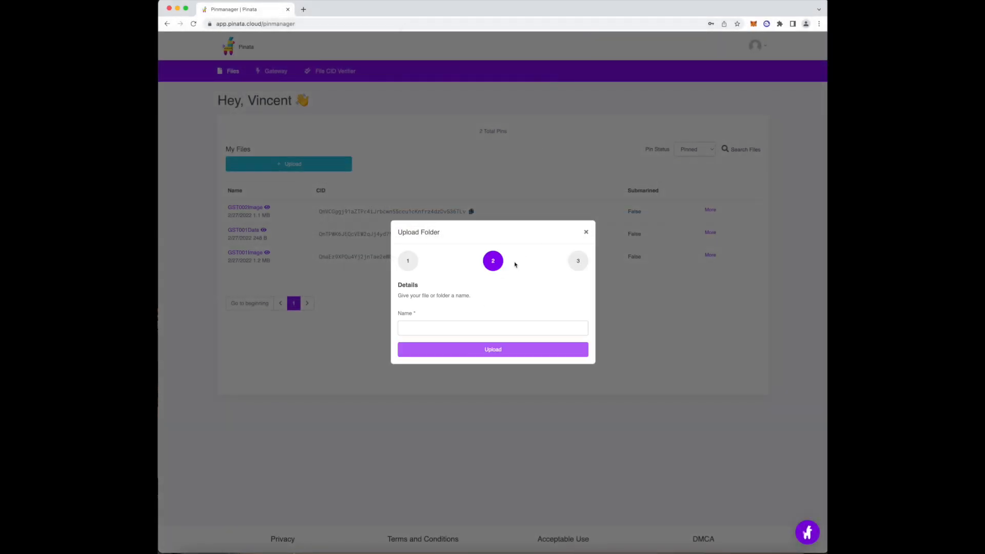
# Name the upload GST002Data and pin it to IPFS
pyautogui.click(492, 328)
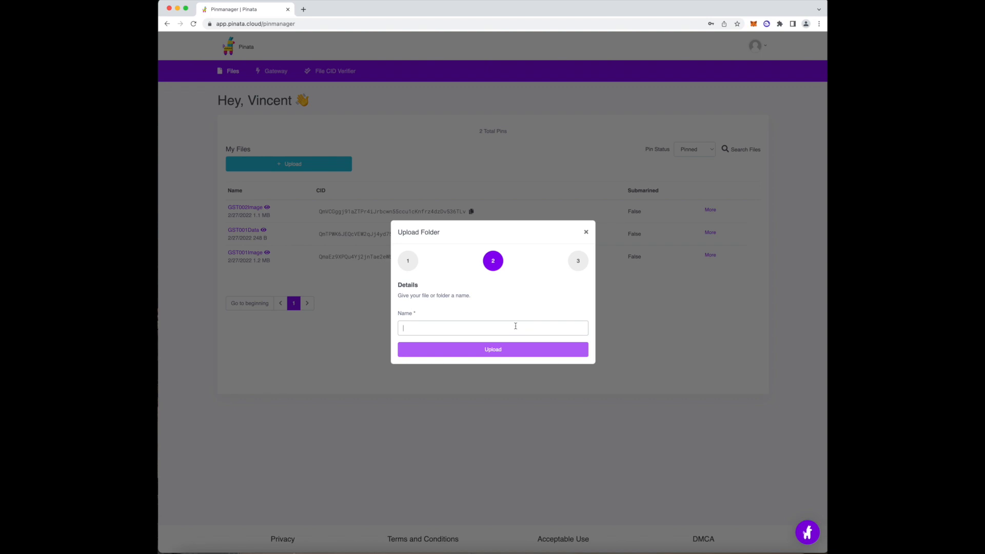
pyautogui.write('GST002')
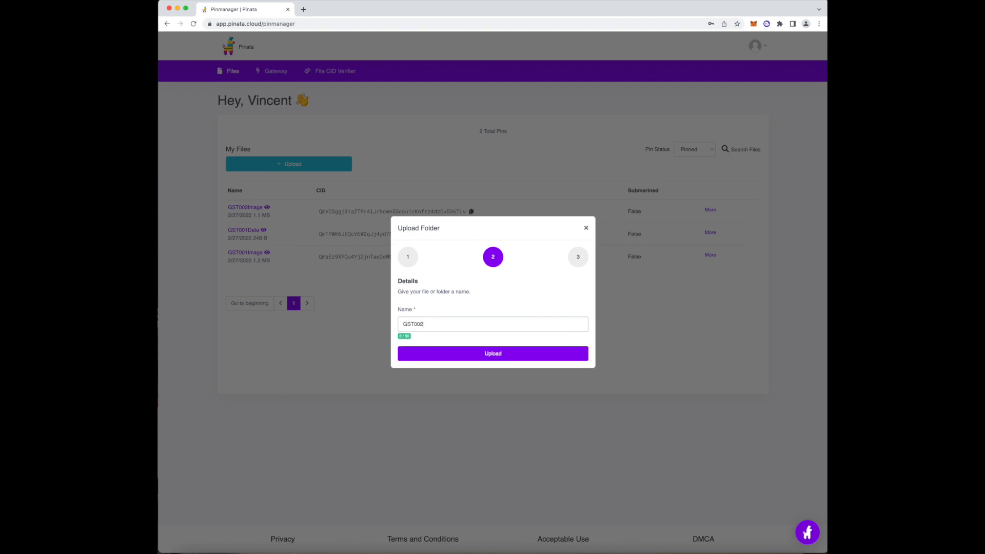
pyautogui.write('Data')
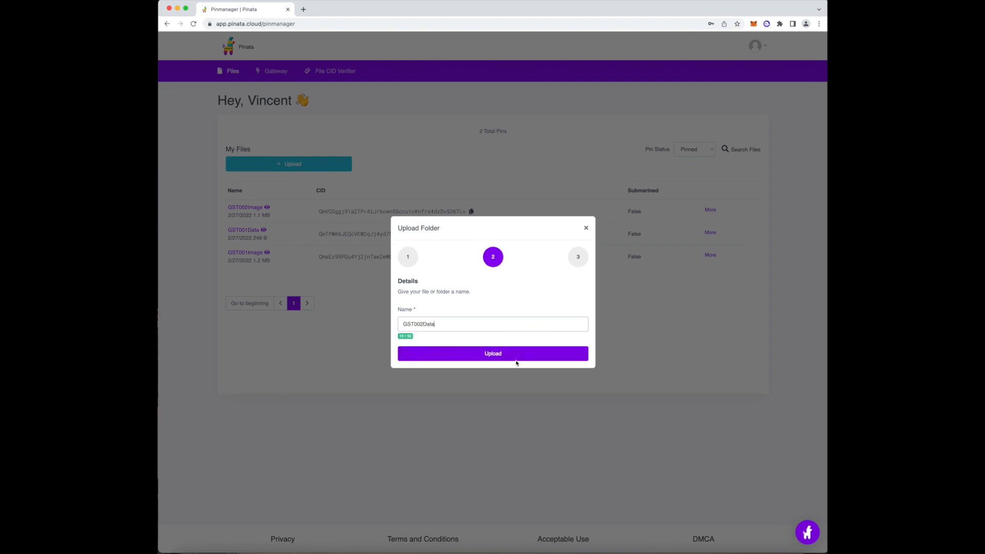
pyautogui.click(492, 352)
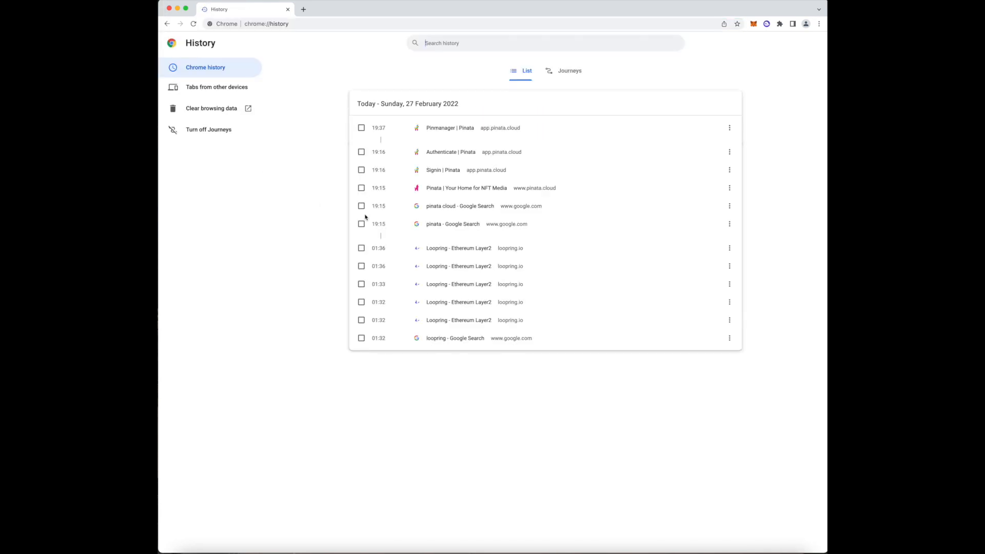
# Clear all Chrome browsing data for all time and return to the empty History page
pyautogui.click(212, 108)
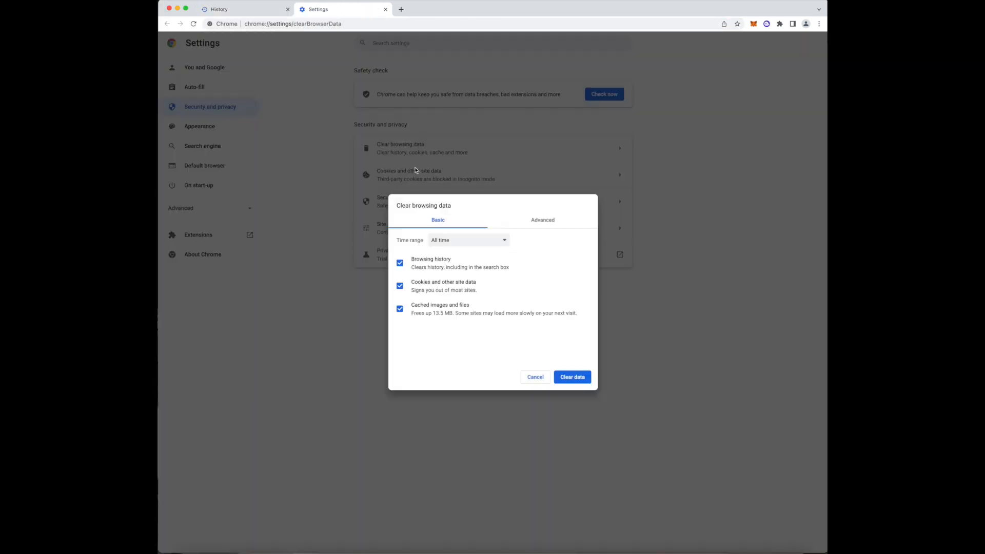
pyautogui.click(534, 377)
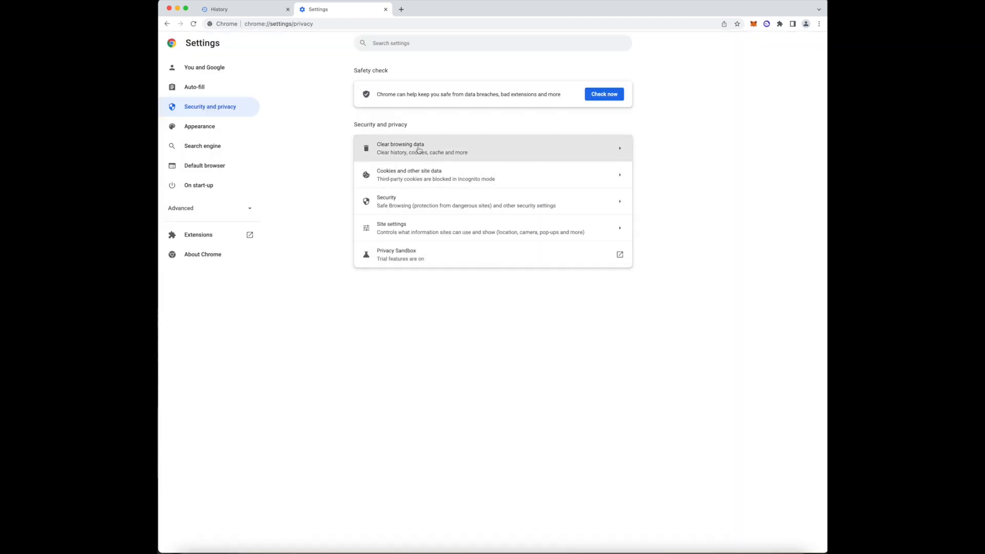
pyautogui.click(400, 148)
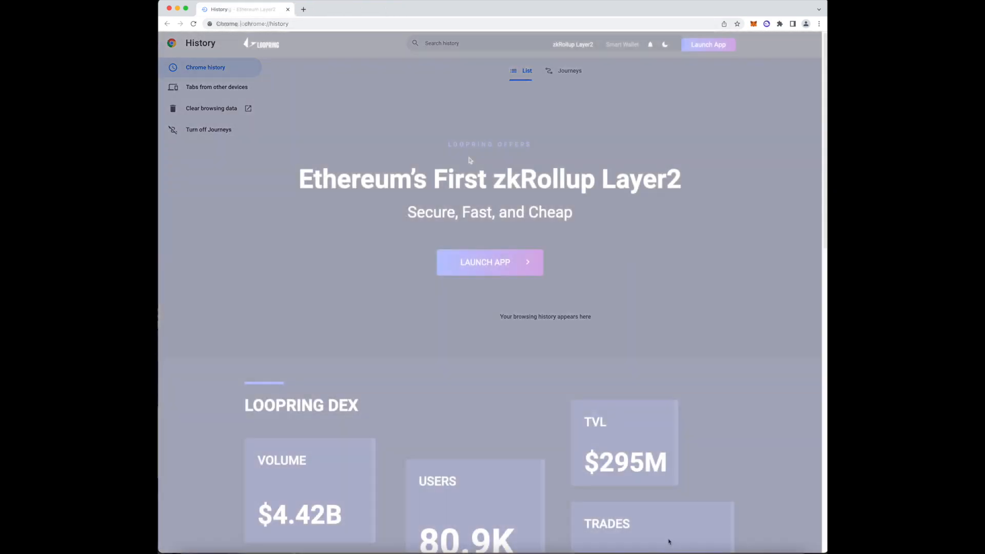
# Launch the Loopring app, accept the Terms of Service and connect a wallet via WalletConnect
pyautogui.click(708, 44)
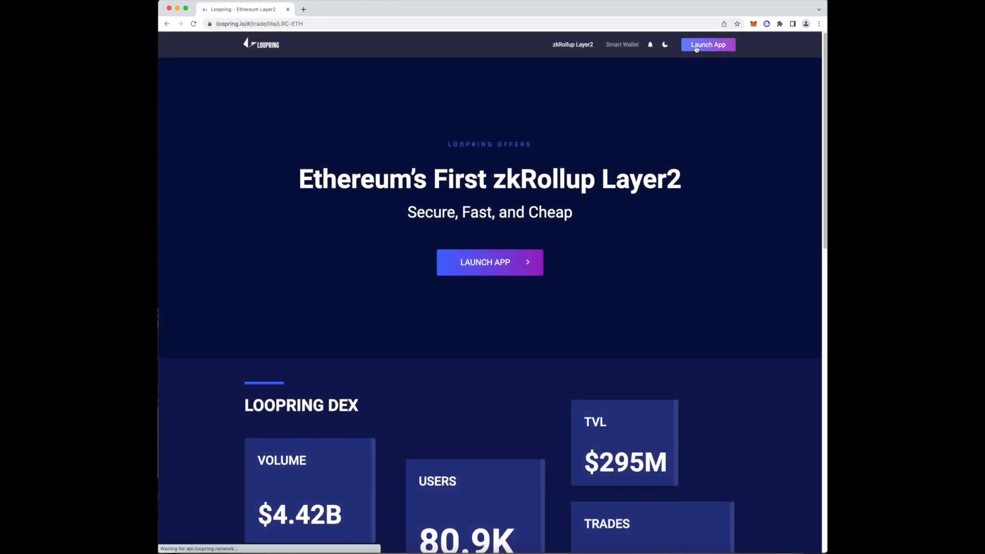
pyautogui.click(707, 44)
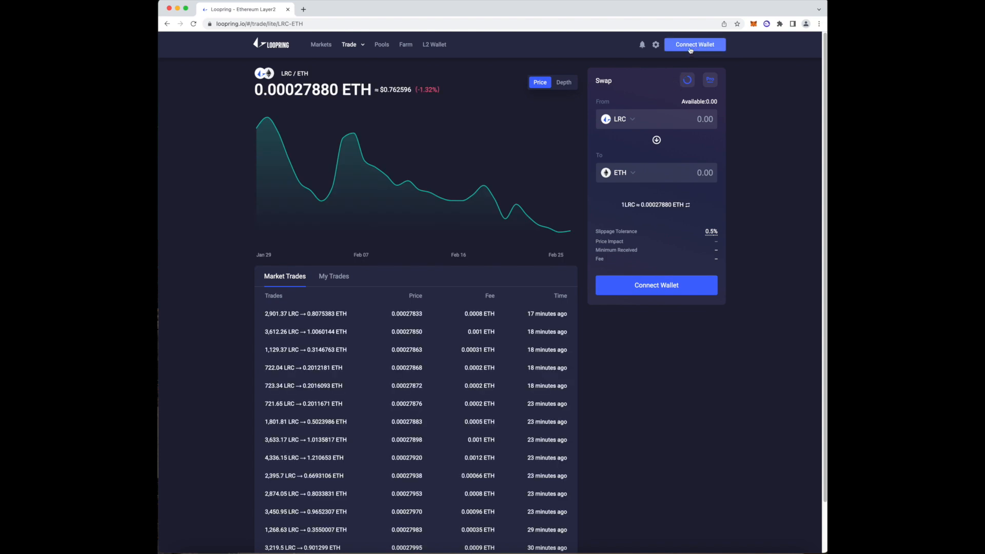
pyautogui.click(694, 44)
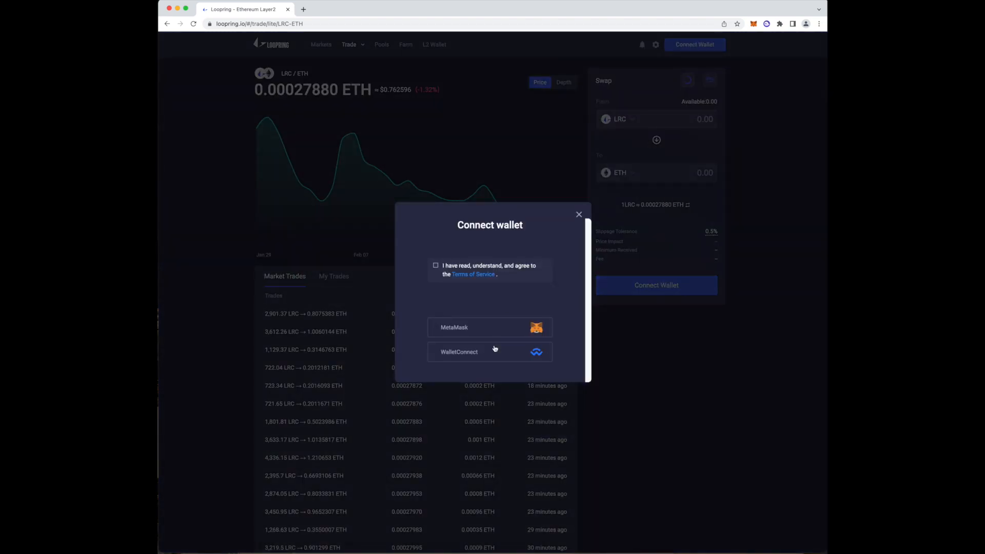
pyautogui.click(435, 265)
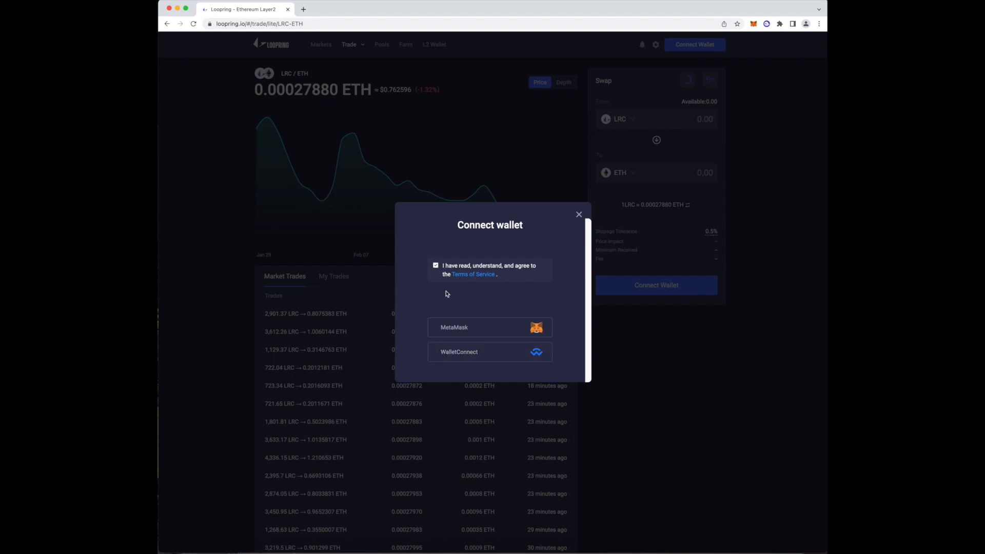
pyautogui.click(490, 352)
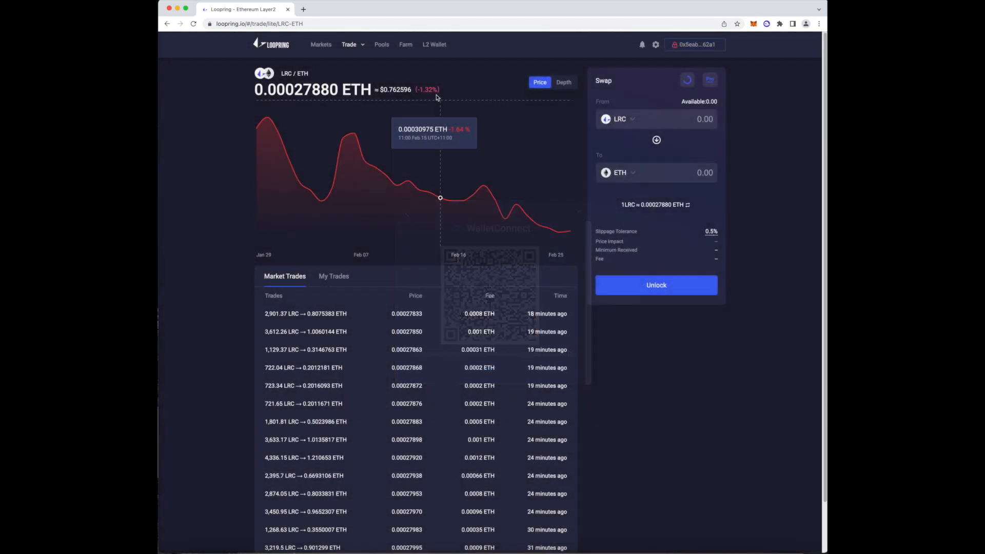
# Unlock the Loopring L2 wallet and view its My NFT collection
pyautogui.click(434, 44)
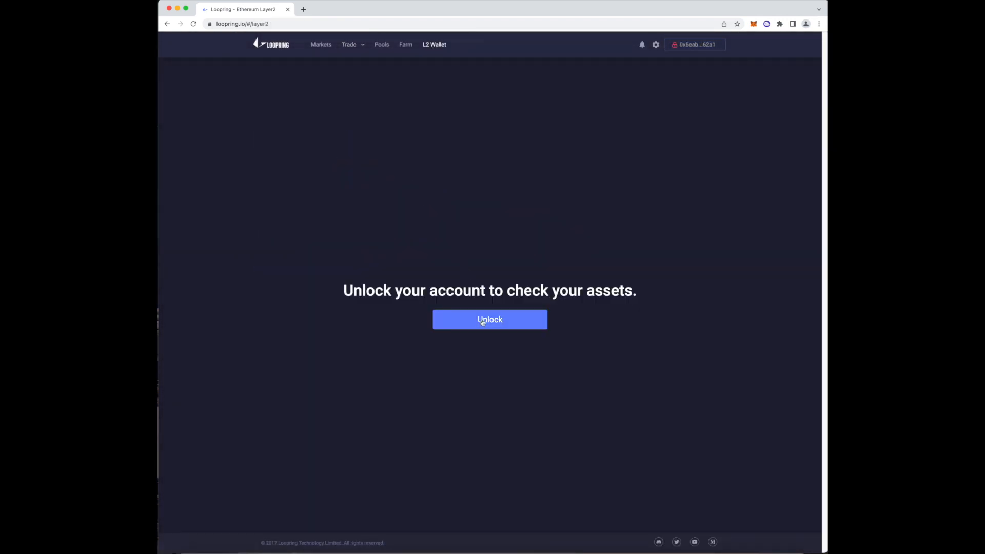
pyautogui.click(489, 319)
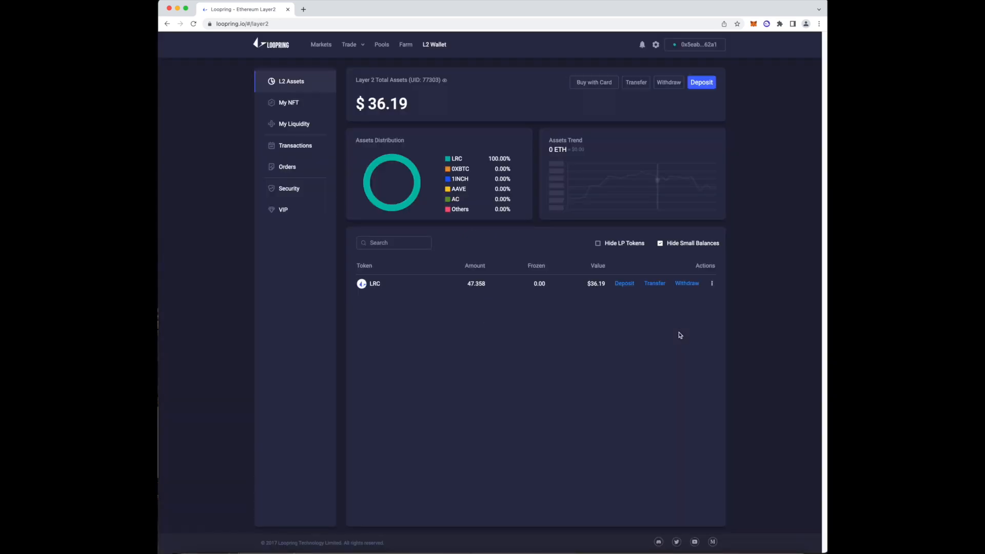
pyautogui.click(288, 103)
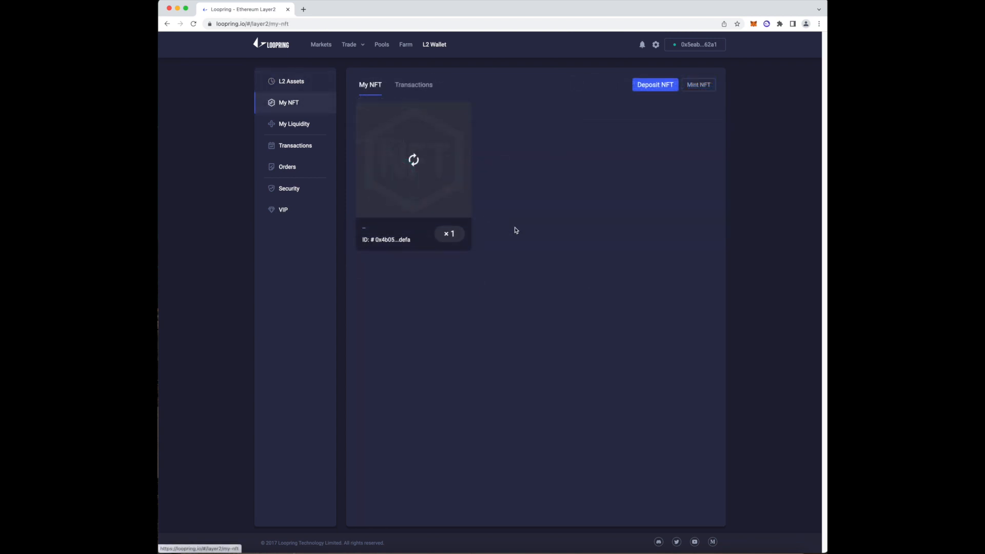
pyautogui.moveTo(692, 116)
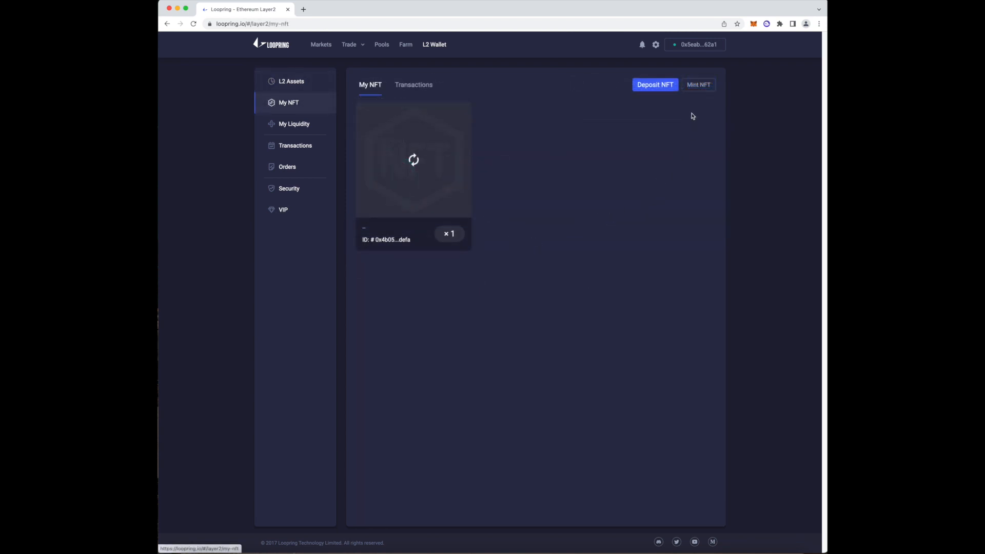
# Mint one Gold Signature Token 002 NFT from the metadata CID, submitting for device approval
pyautogui.click(697, 84)
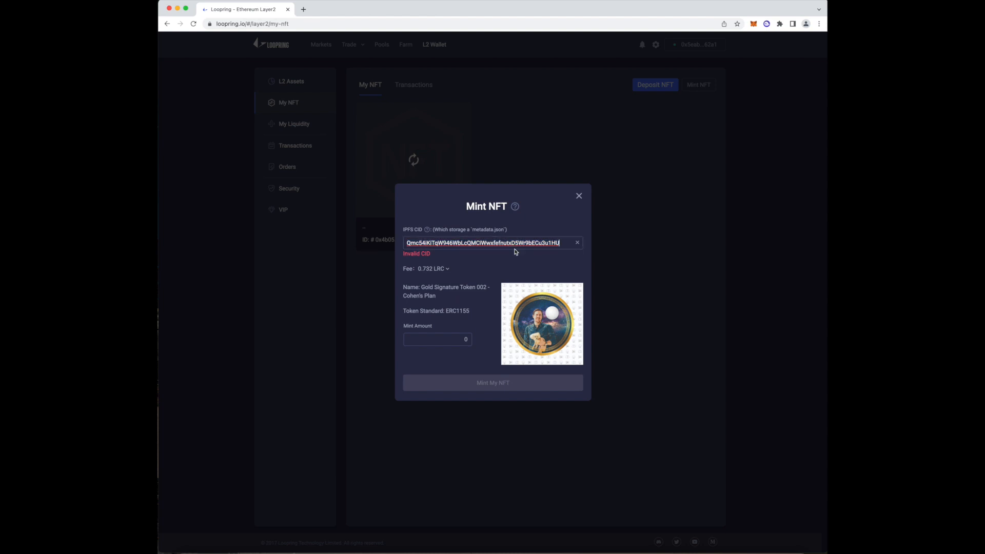
pyautogui.moveTo(472, 360)
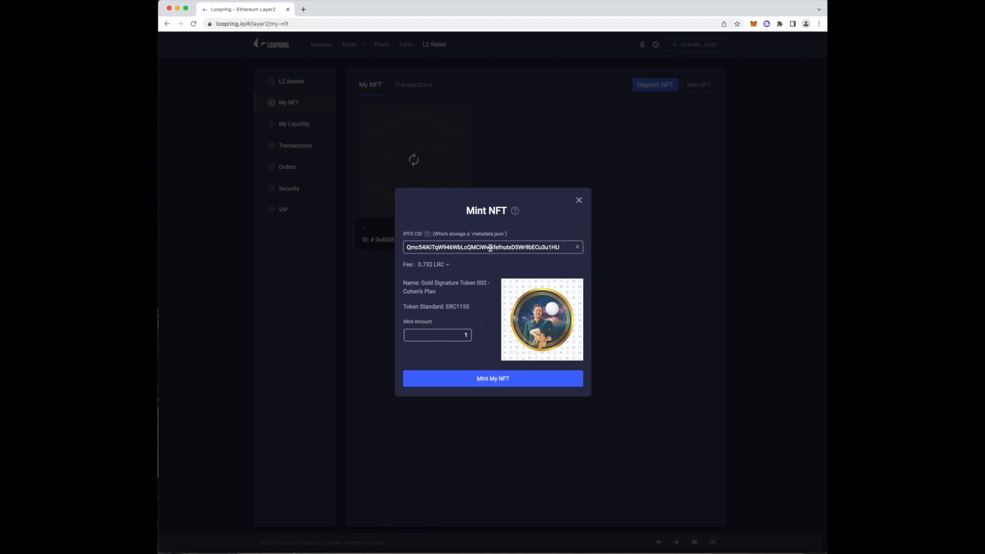
pyautogui.moveTo(506, 388)
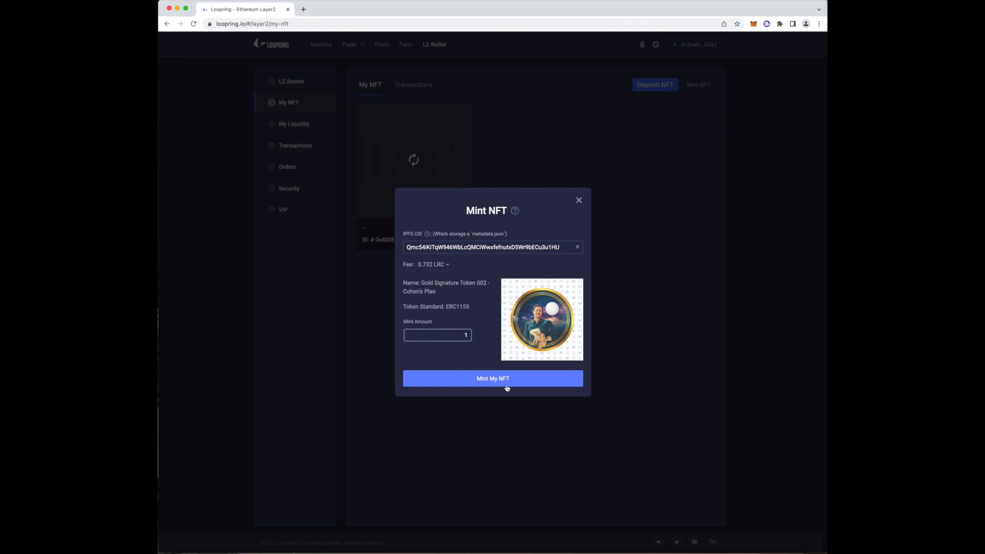
pyautogui.click(492, 378)
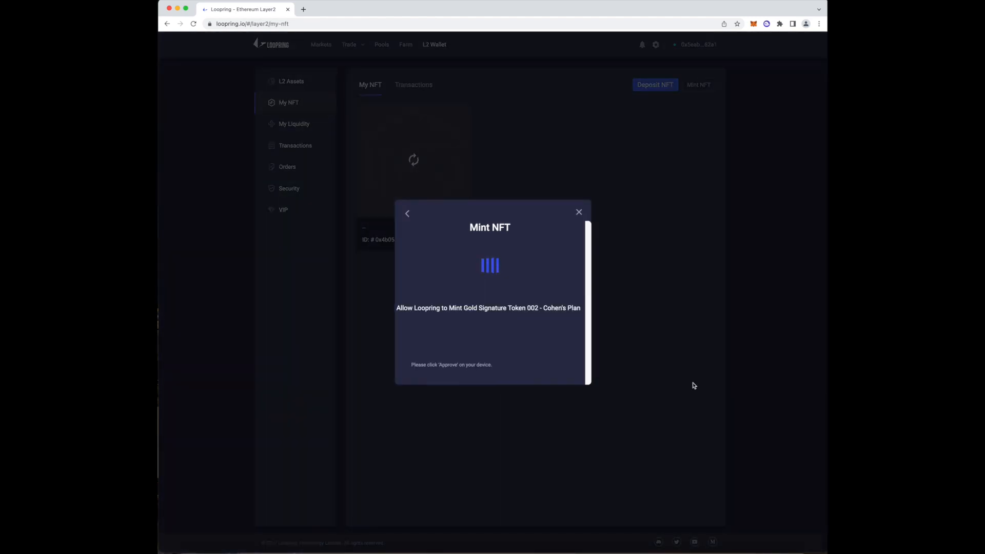